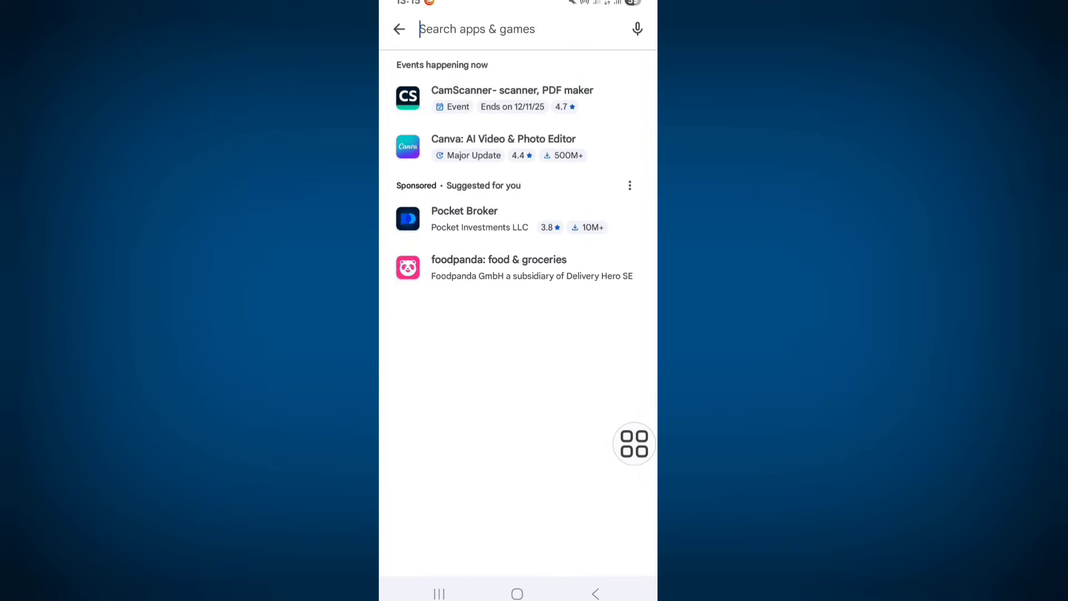
- Search Play Store for 'facebook' and install the available Facebook update
{"action": "type", "text": "facebook"}
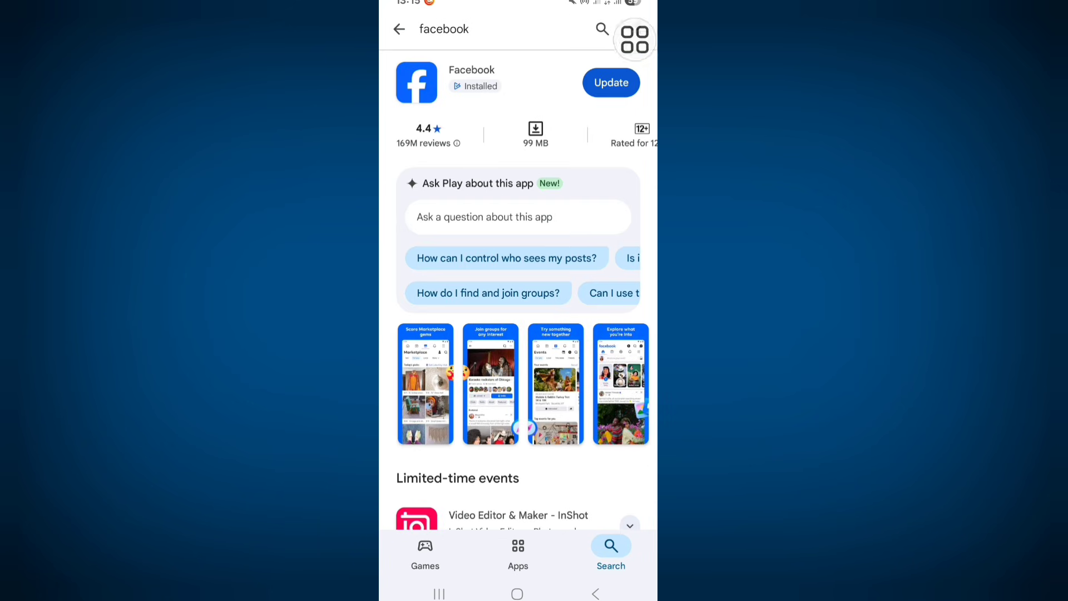
{"action": "left_click", "coordinate": [610, 83]}
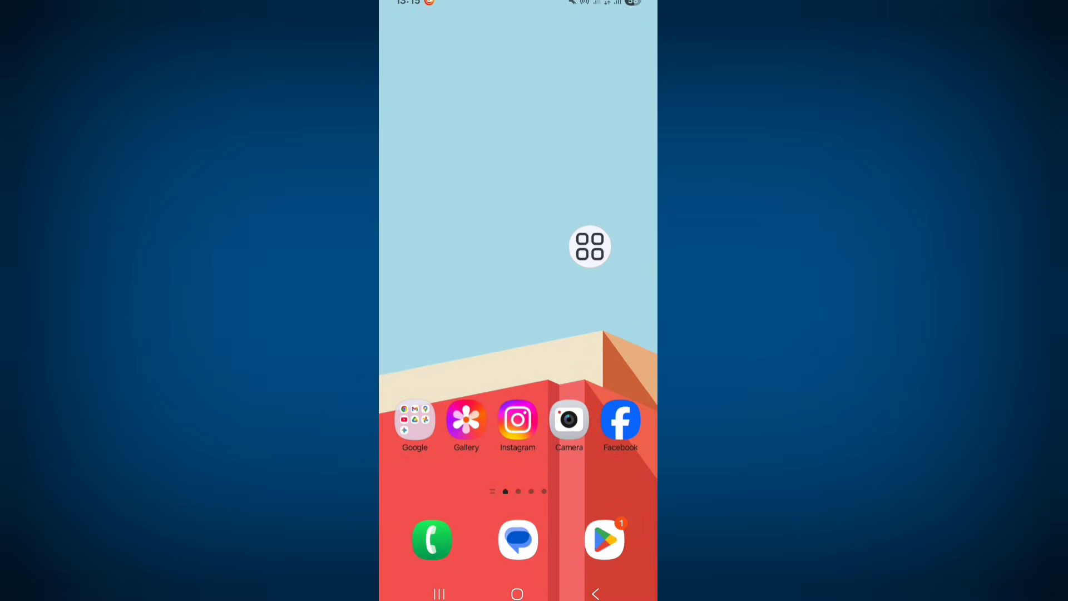
- Open Facebook's App info from its home-screen icon and scroll to Storage
{"action": "left_click_drag", "start_coordinate": [590, 246], "coordinate": [627, 333]}
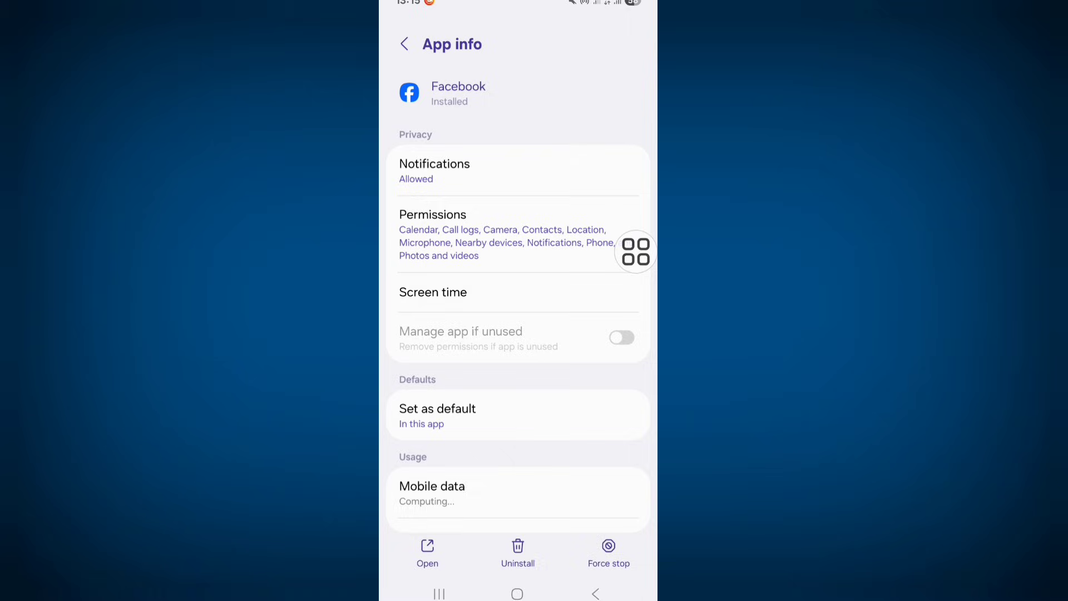
{"action": "scroll", "scroll_direction": "down", "scroll_amount": 3}
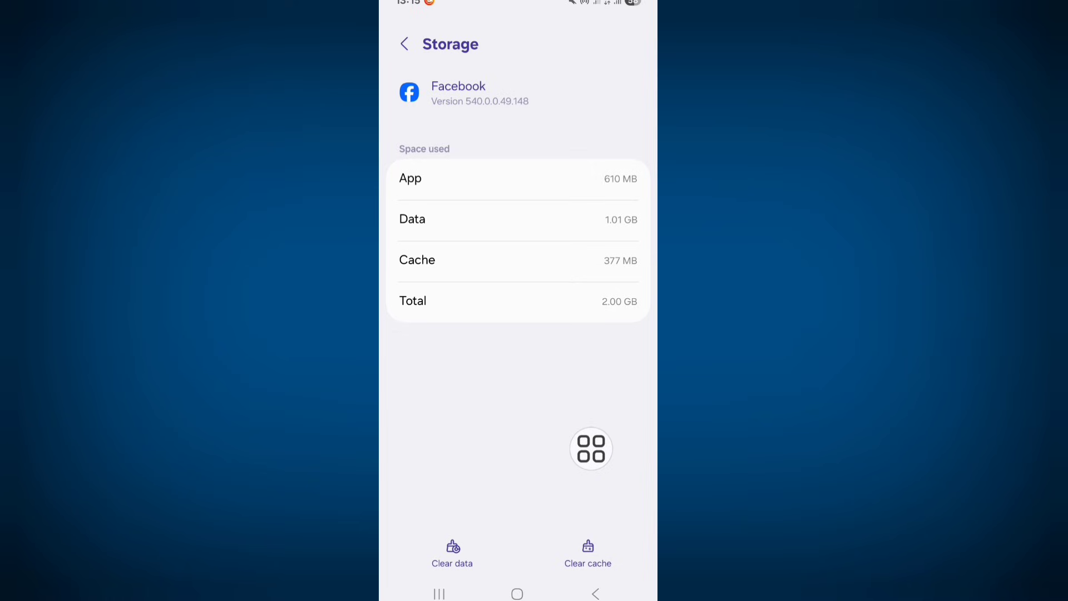
- Clear Facebook's cache so it drops to 0 B and total usage to 1.62 GB
{"action": "left_click", "coordinate": [587, 553]}
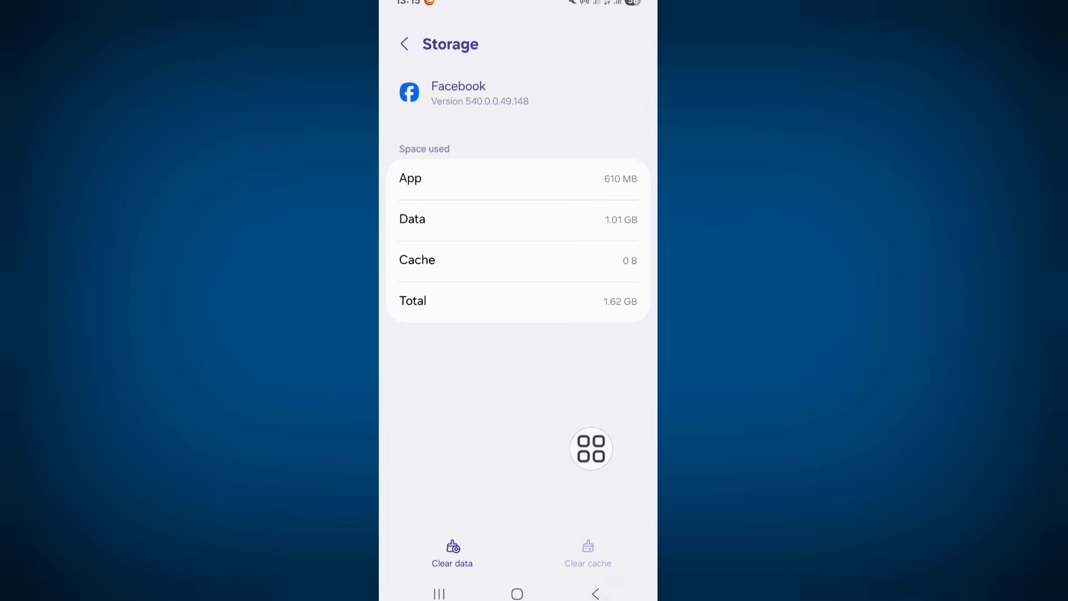
- Force stop Facebook from App info and confirm the OK warning
{"action": "left_click", "coordinate": [403, 44]}
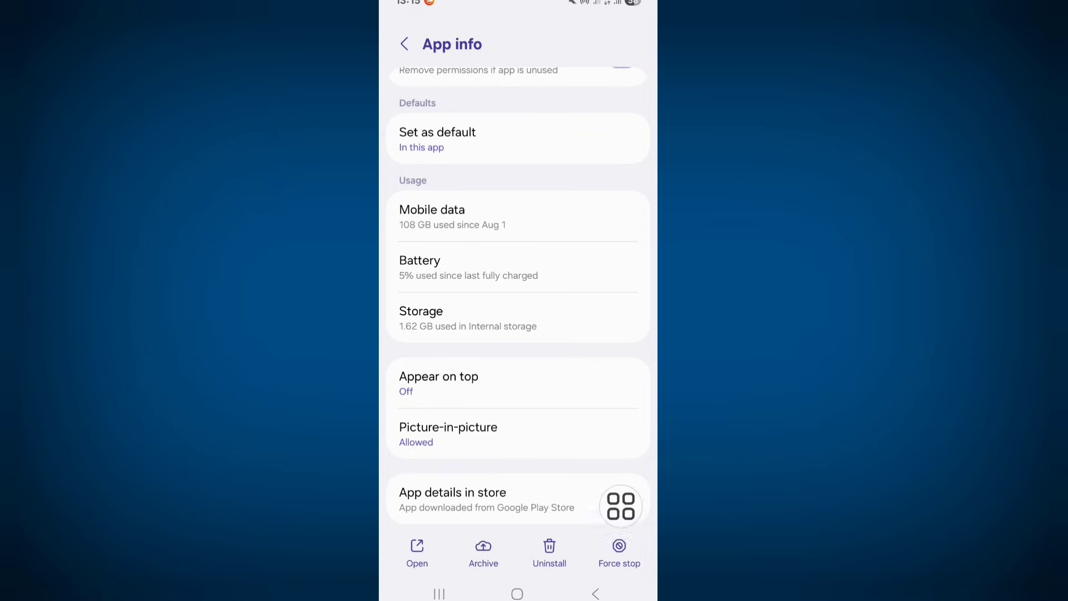
{"action": "left_click", "coordinate": [618, 551]}
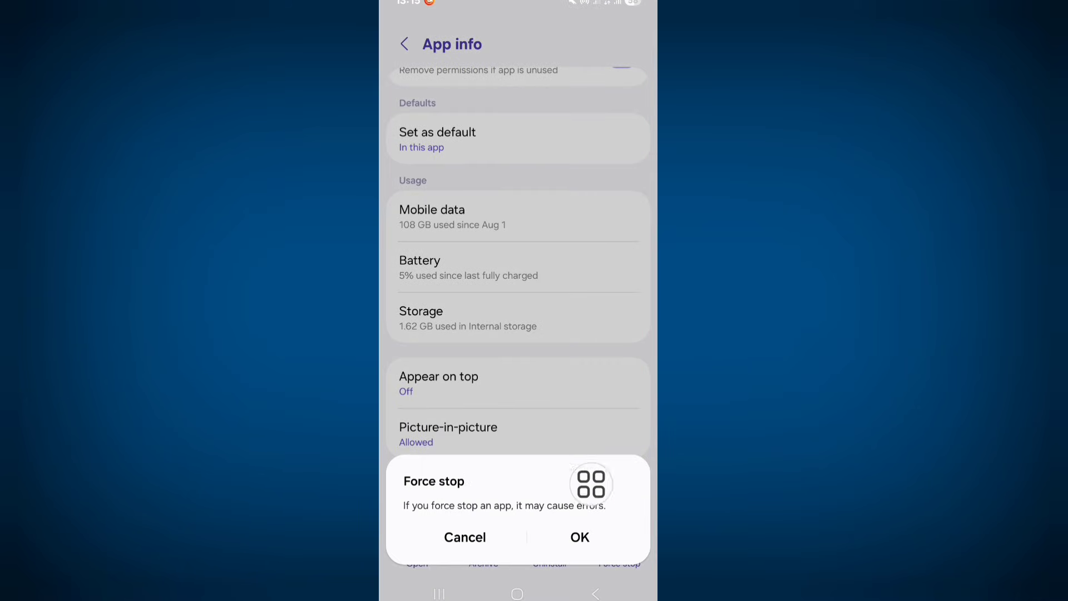
{"action": "left_click", "coordinate": [465, 536]}
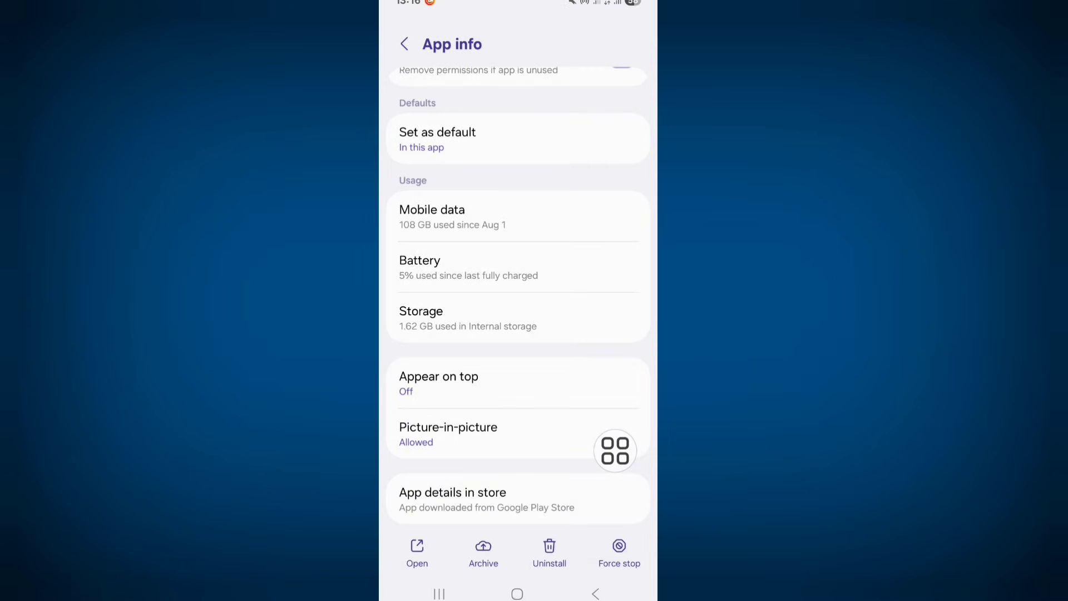